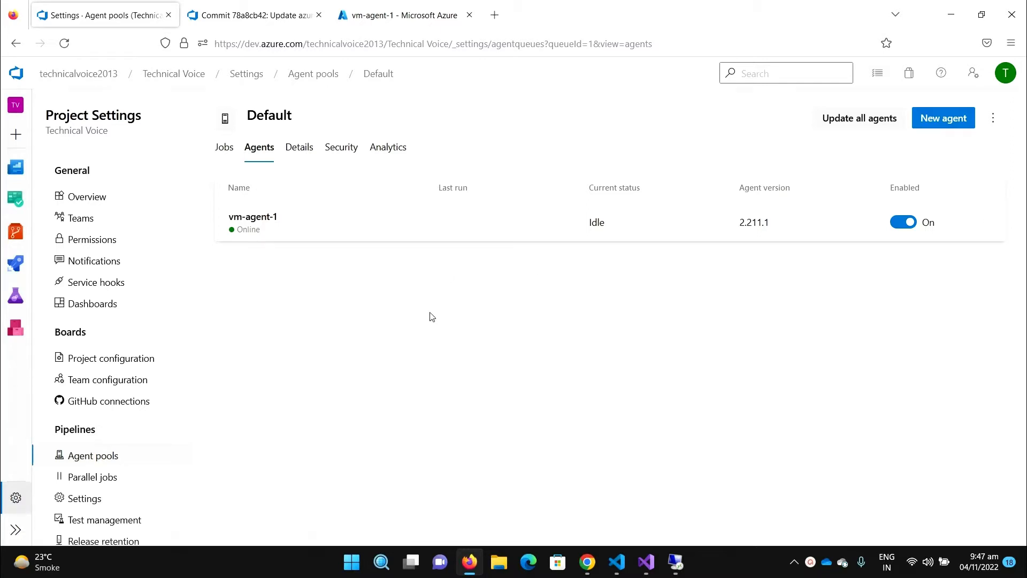
pyautogui.moveTo(322, 311)
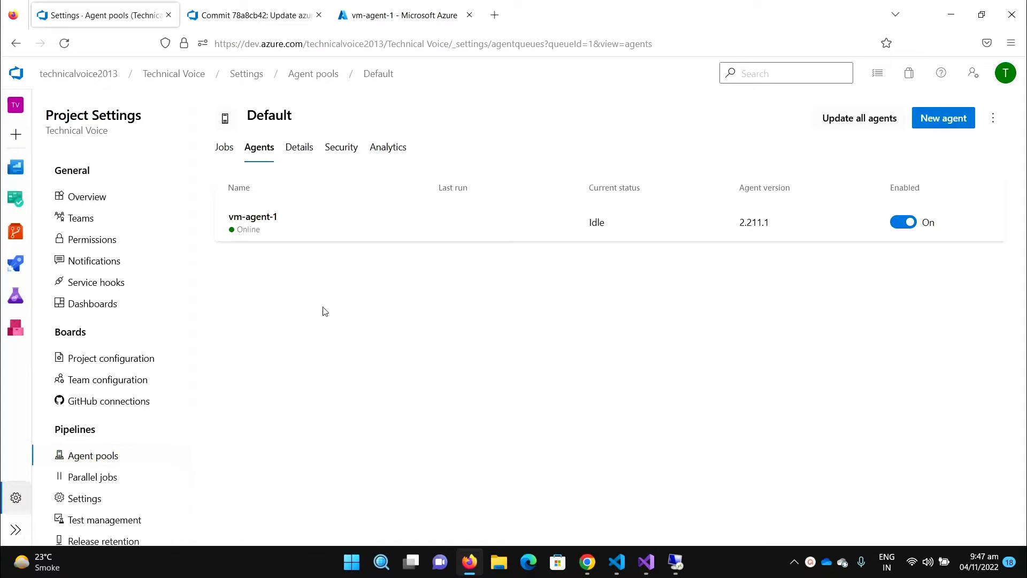
pyautogui.moveTo(302, 247)
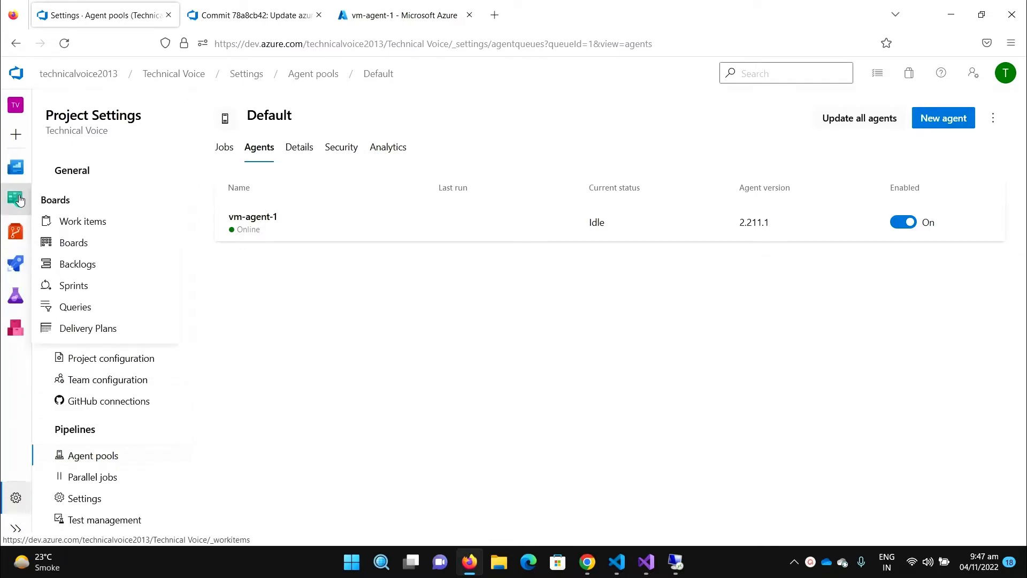
# From the Pipelines list, start editing the My App pipeline's azure-pipelines.yml and review its contents.
pyautogui.click(16, 263)
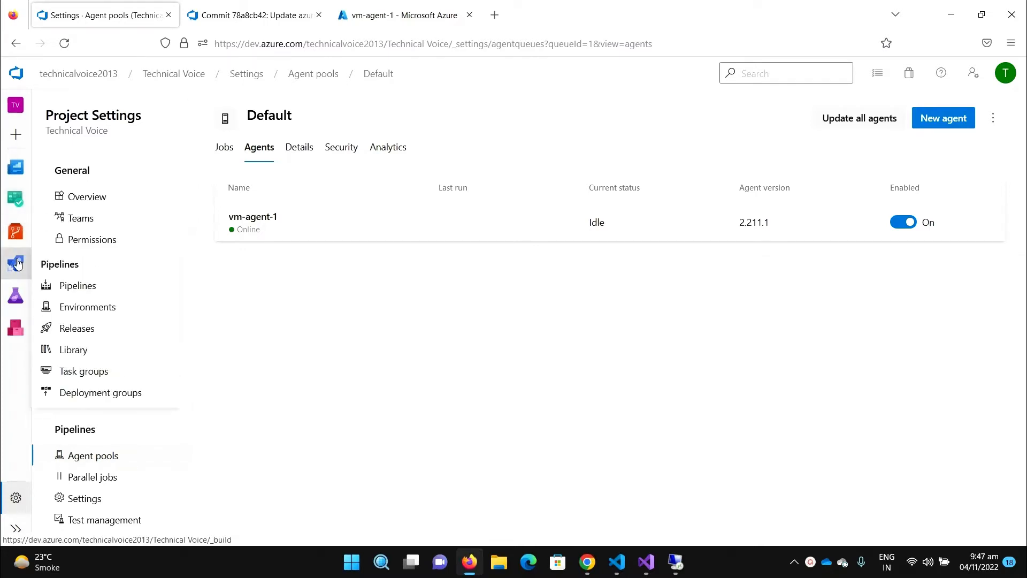
pyautogui.click(16, 263)
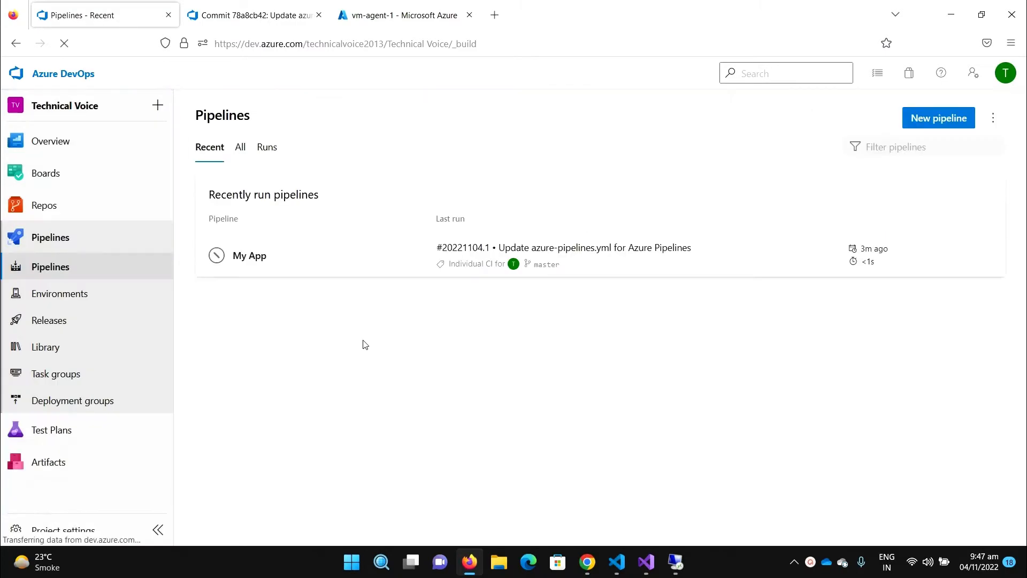
pyautogui.click(989, 255)
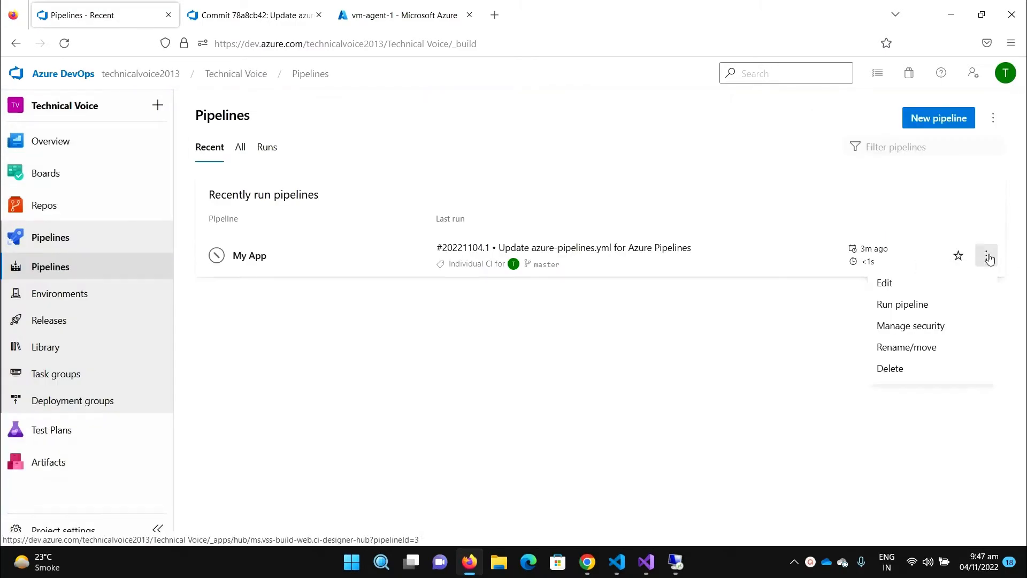
pyautogui.click(885, 282)
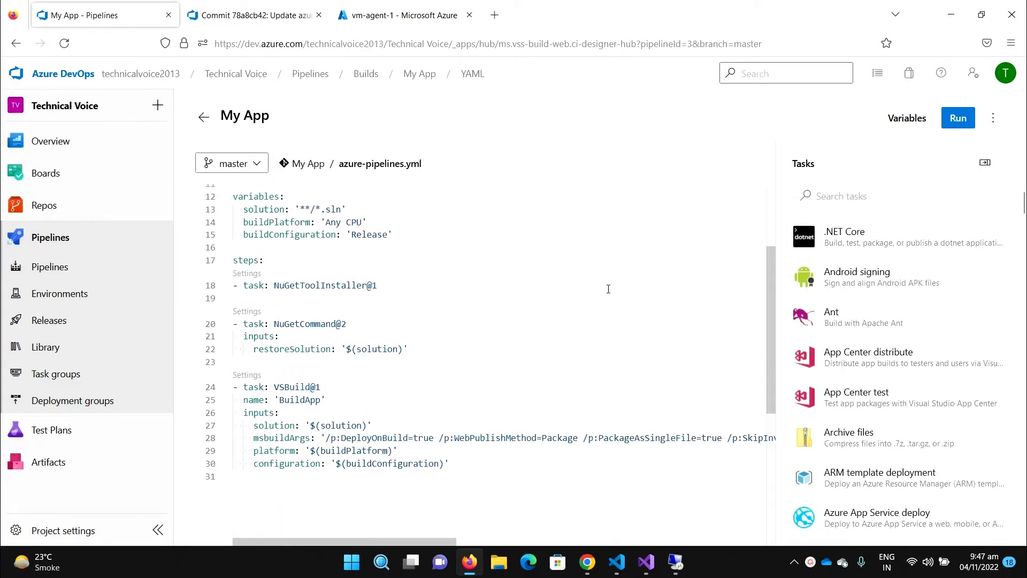
pyautogui.scroll(-3)
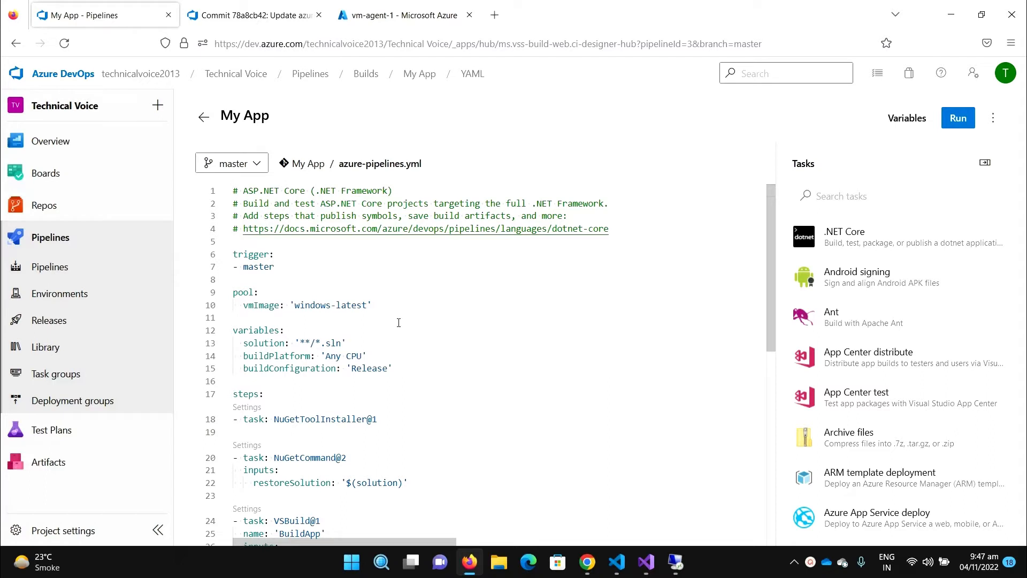
pyautogui.moveTo(264, 322)
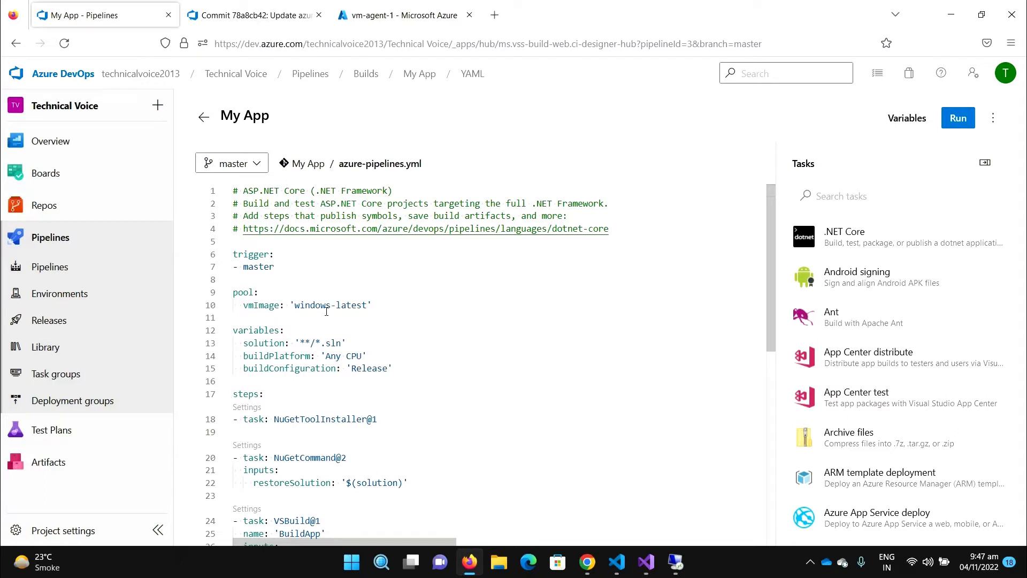
# Change the pool entry from vmImage: windows-latest to name: Default in the YAML.
pyautogui.doubleClick(261, 305)
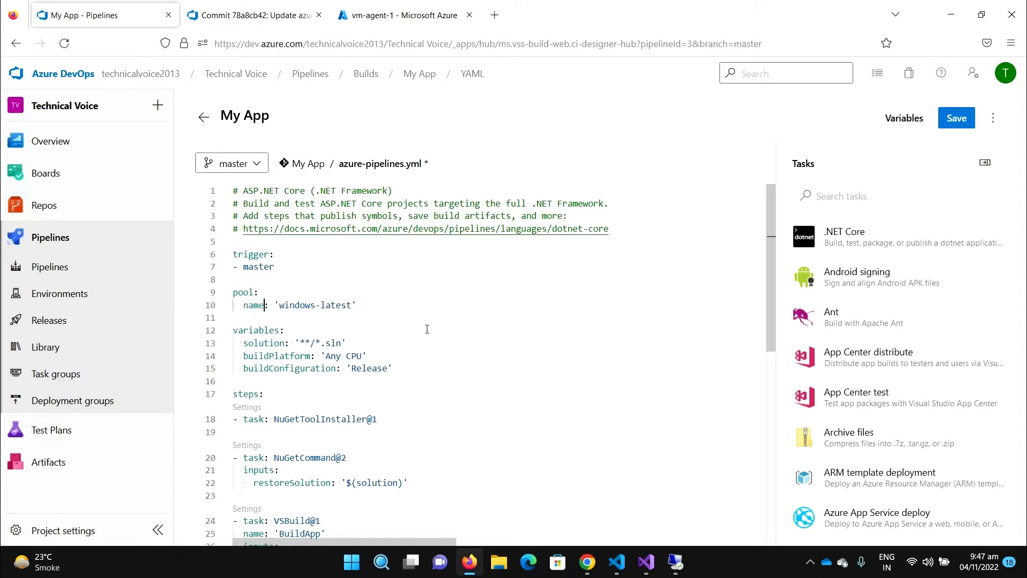
pyautogui.doubleClick(315, 305)
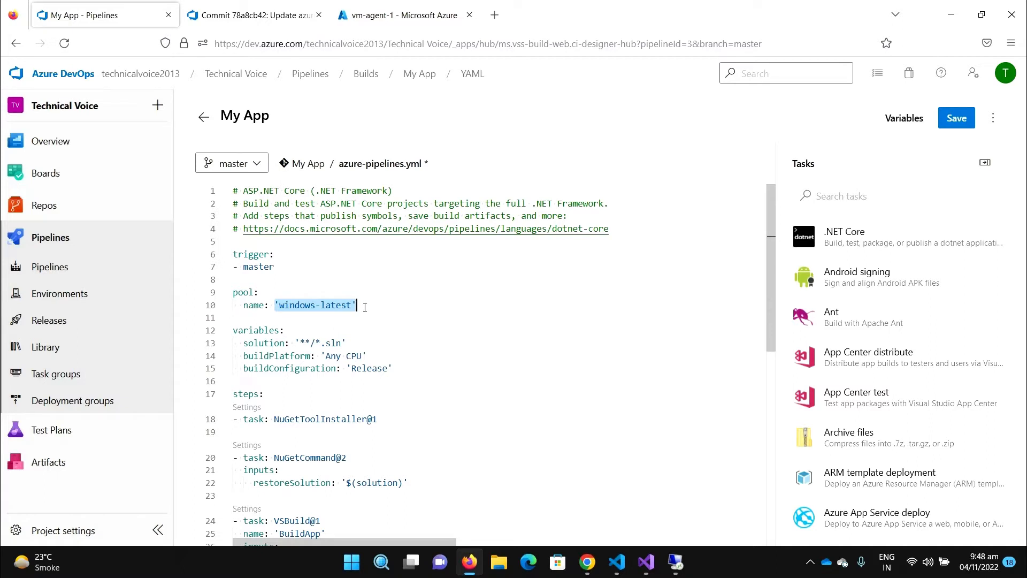
pyautogui.write('Default')
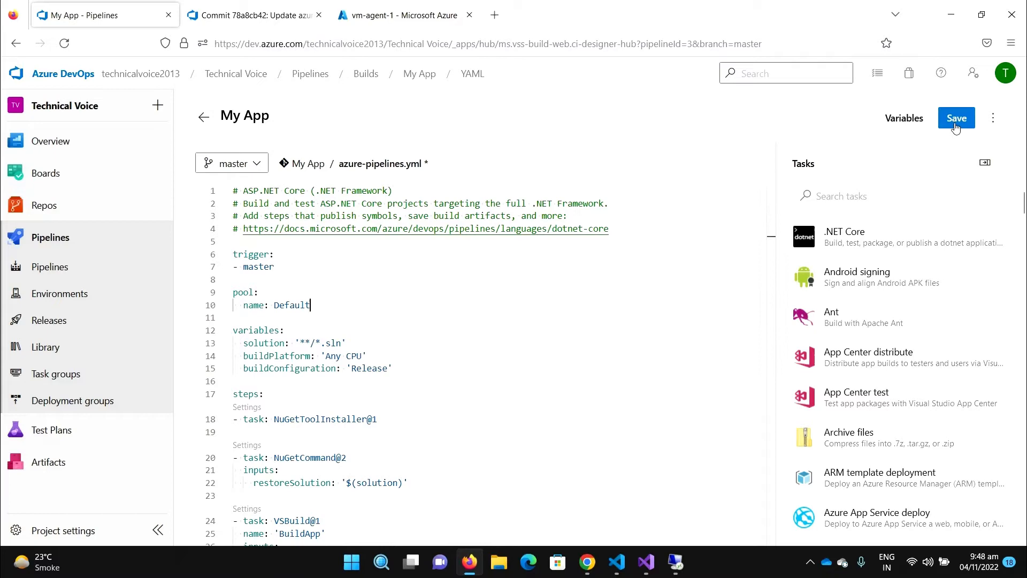
# Save the YAML, committing directly to master, and go back to find triggered run #20221104.2.
pyautogui.click(956, 118)
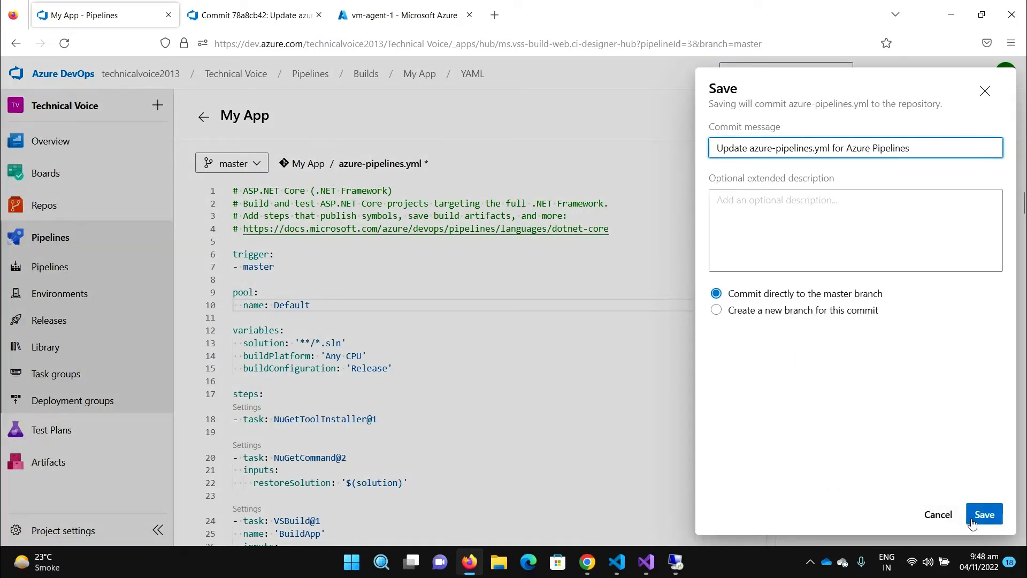
pyautogui.click(983, 515)
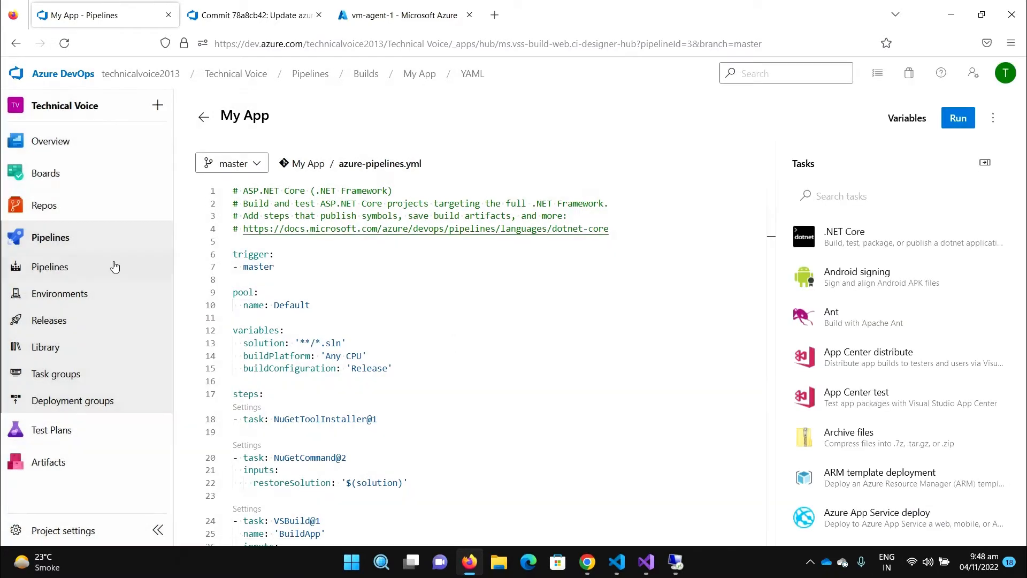
pyautogui.click(50, 267)
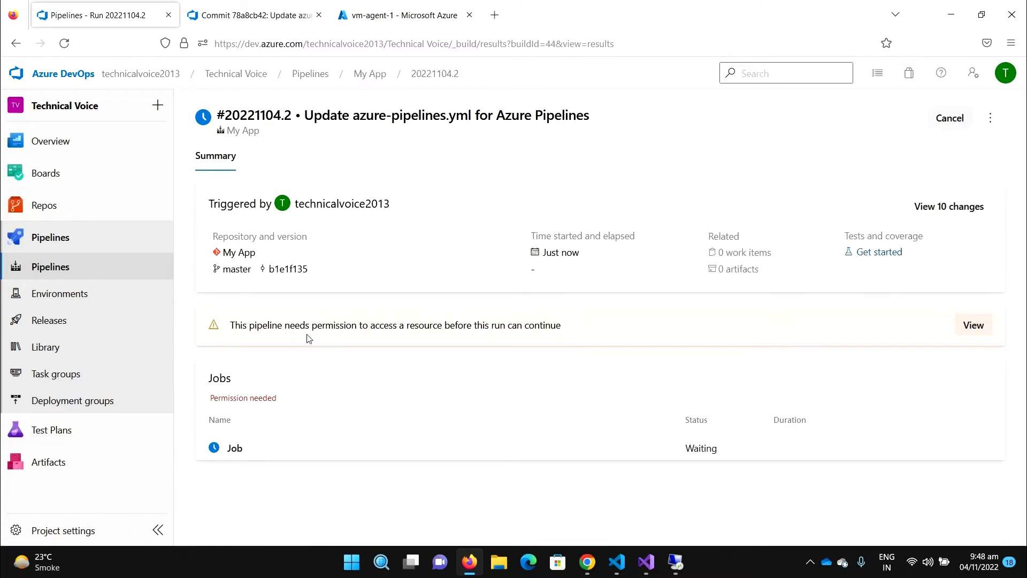
pyautogui.moveTo(776, 367)
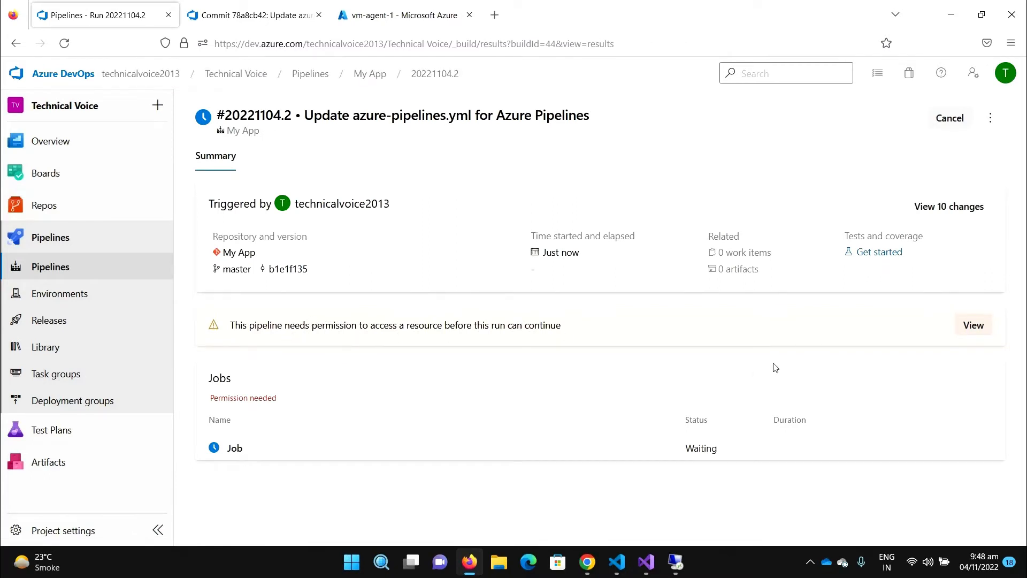
pyautogui.moveTo(892, 282)
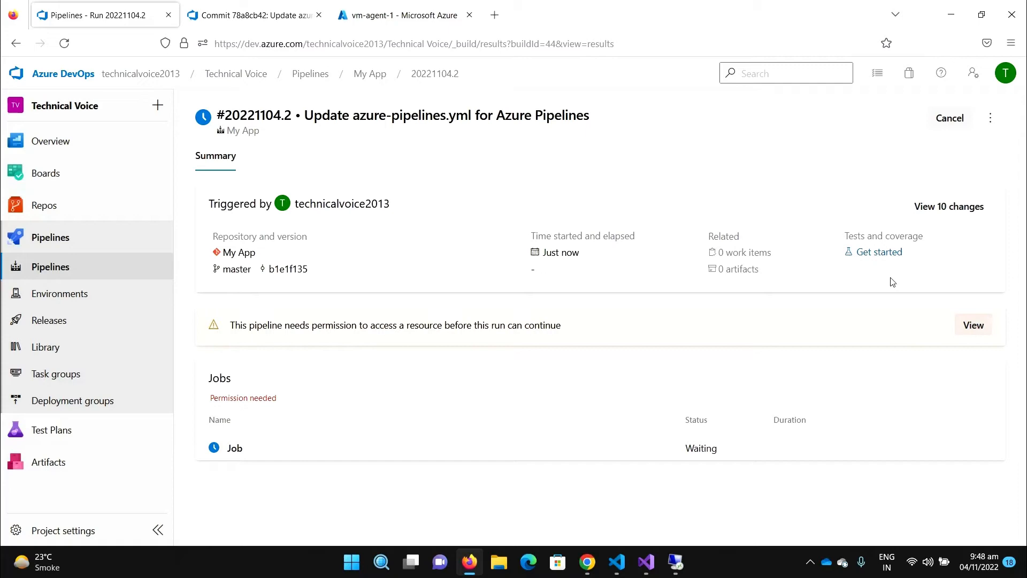
# View the pending permission and permit the pipeline to use the Default queue.
pyautogui.click(973, 135)
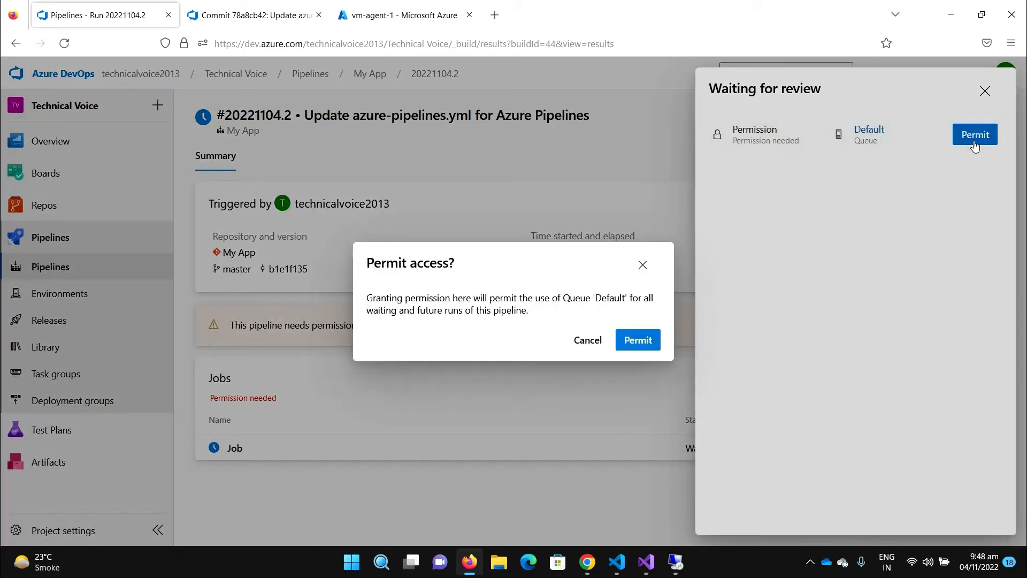
pyautogui.click(636, 340)
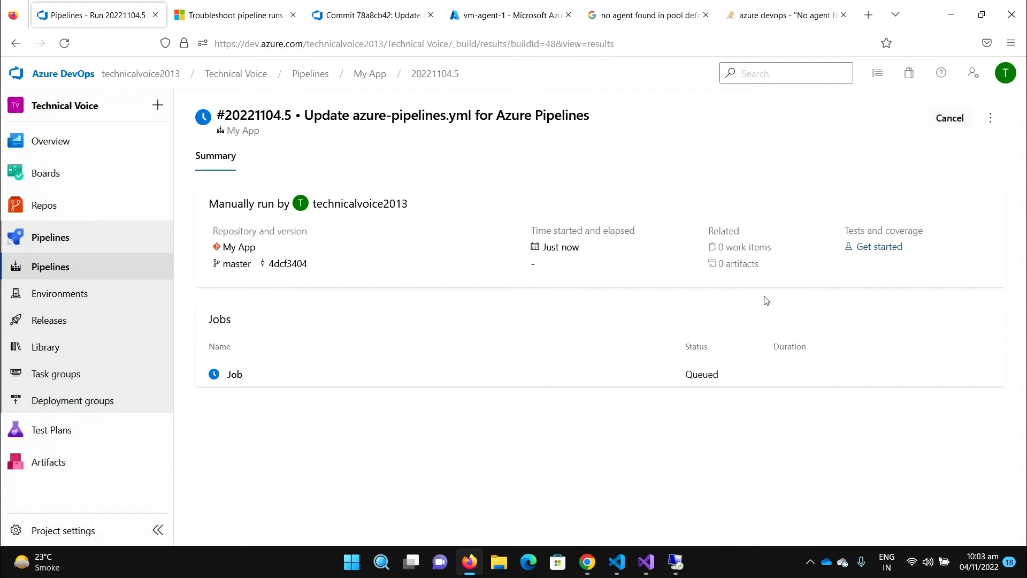
pyautogui.moveTo(269, 378)
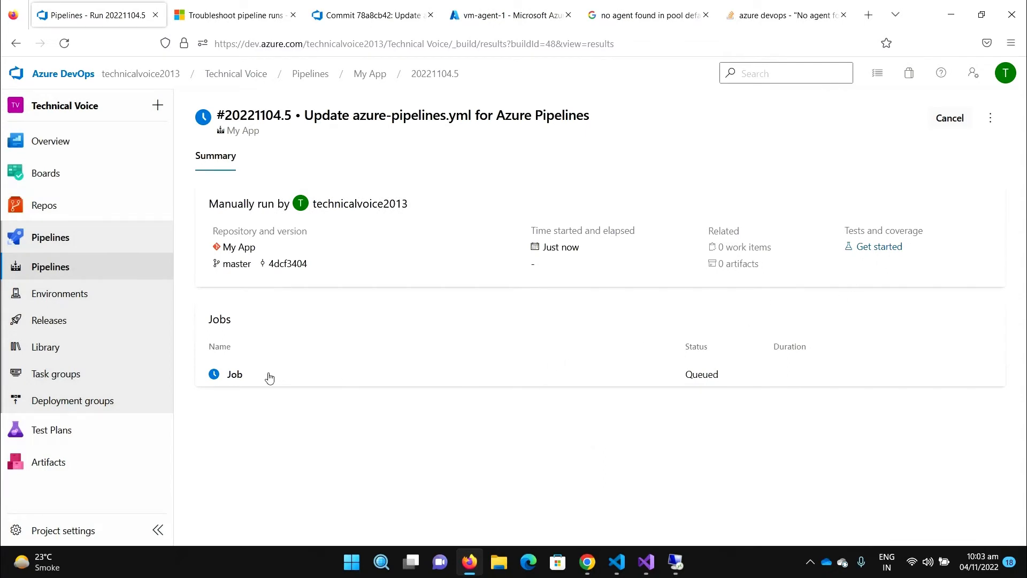
# Review the job's Initialize job and BuildApp logs, confirming it ran on vm-agent-1 in the Default pool.
pyautogui.click(234, 375)
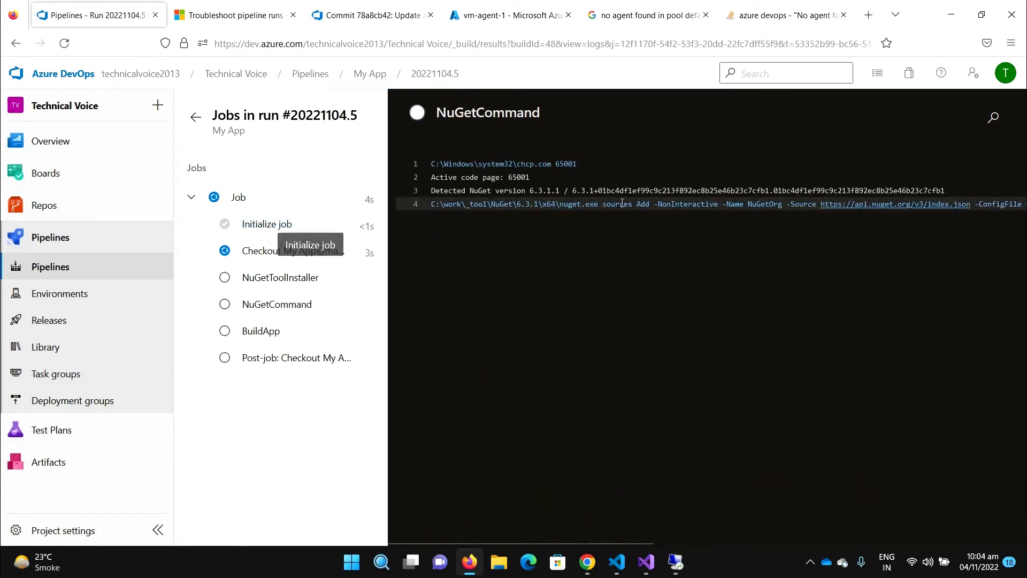
pyautogui.click(266, 224)
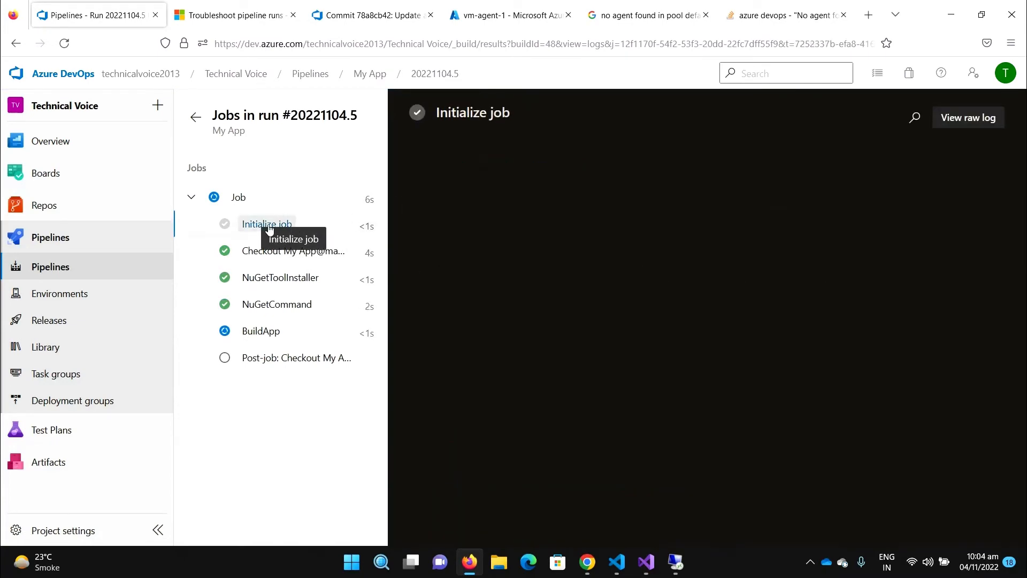
pyautogui.click(266, 224)
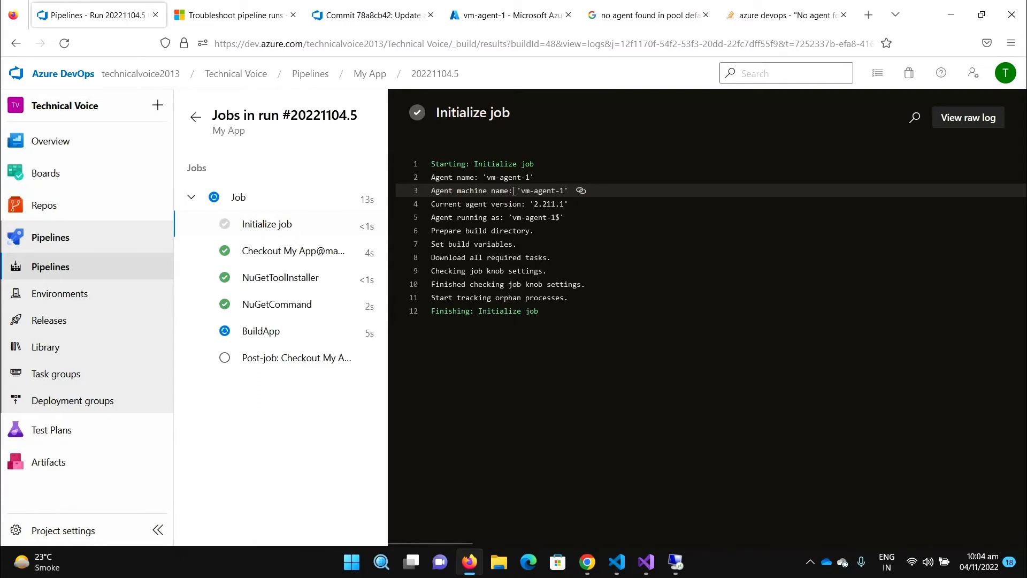
pyautogui.click(261, 331)
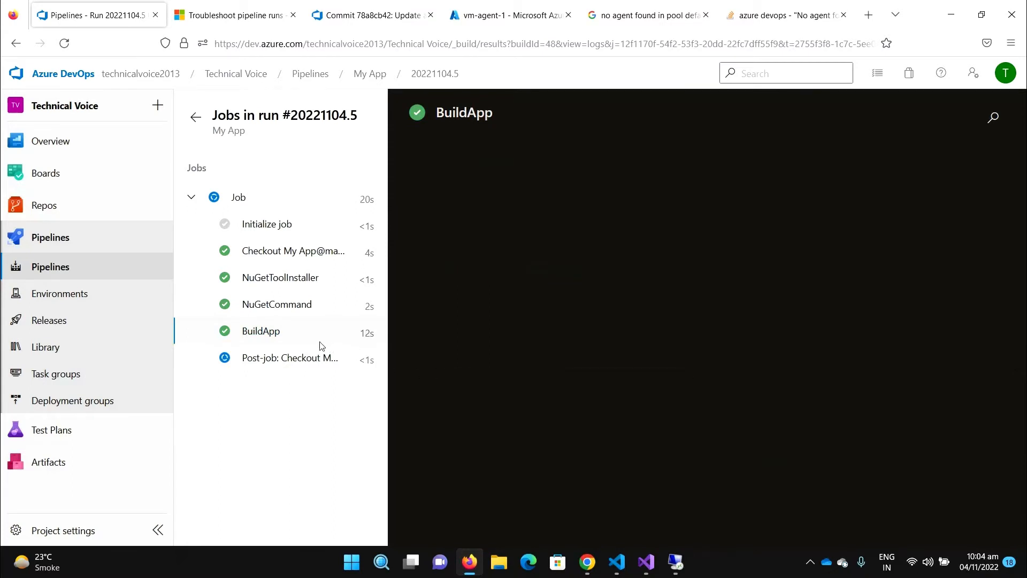
pyautogui.moveTo(299, 339)
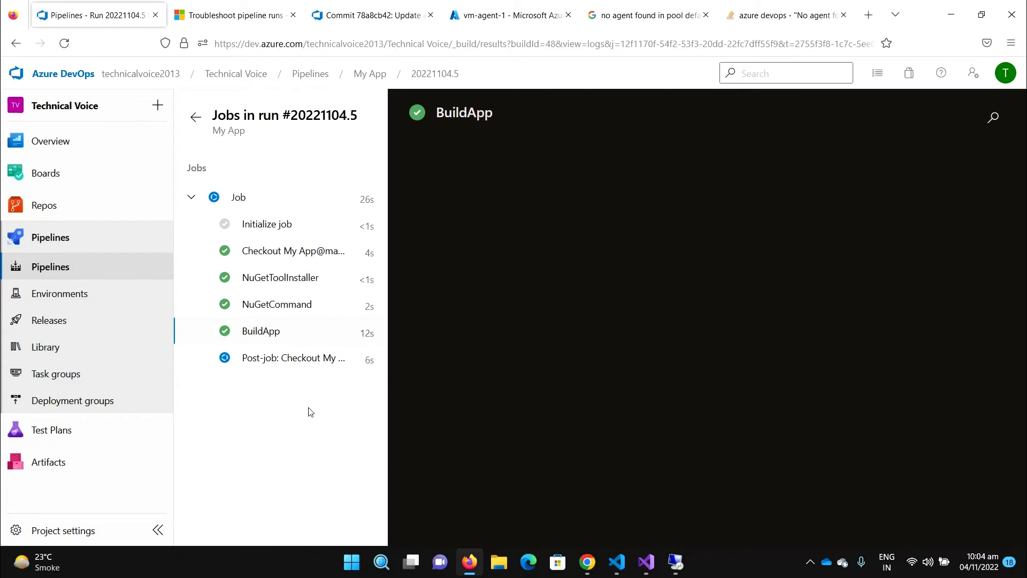
pyautogui.moveTo(372, 402)
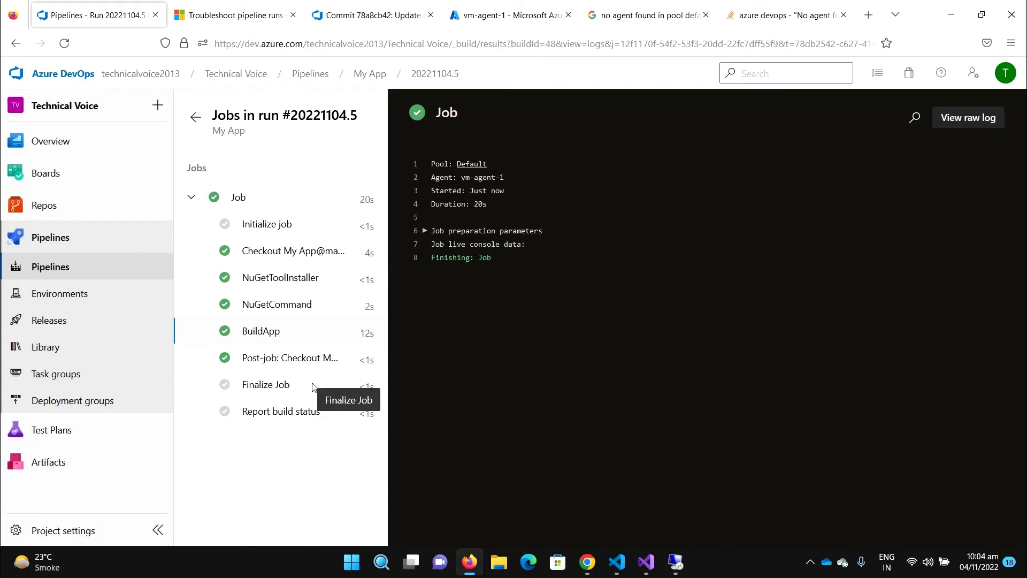
pyautogui.moveTo(688, 574)
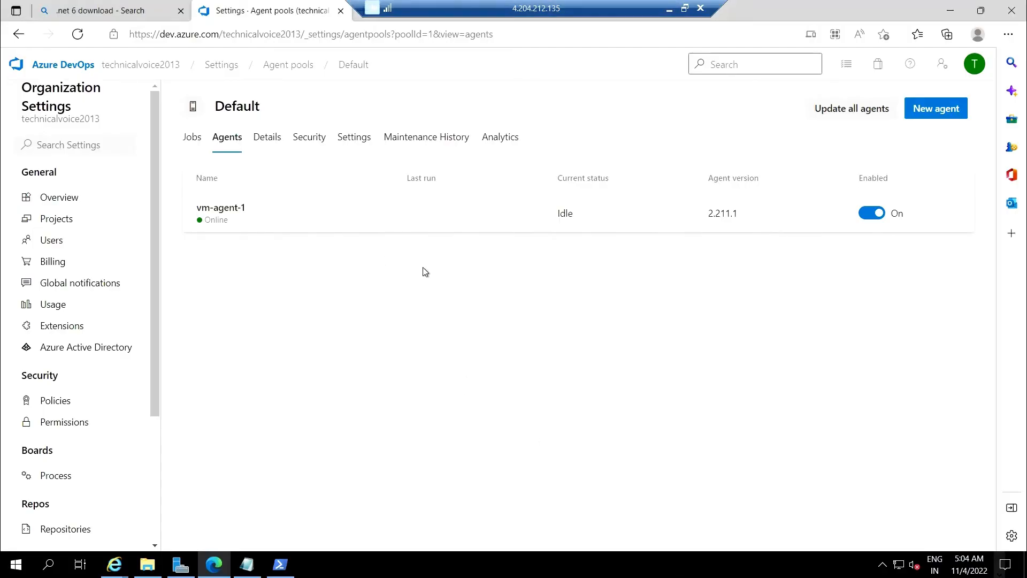
# Browse to C:\work on the agent VM showing _tasks, _temp, _tool, 1 and SourceRootMapping.
pyautogui.click(147, 564)
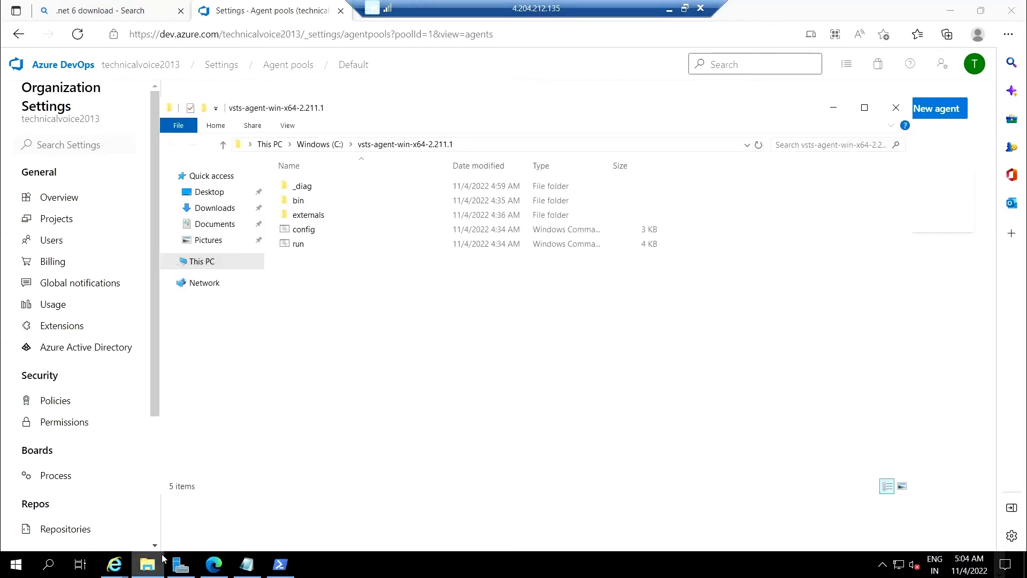
pyautogui.click(201, 261)
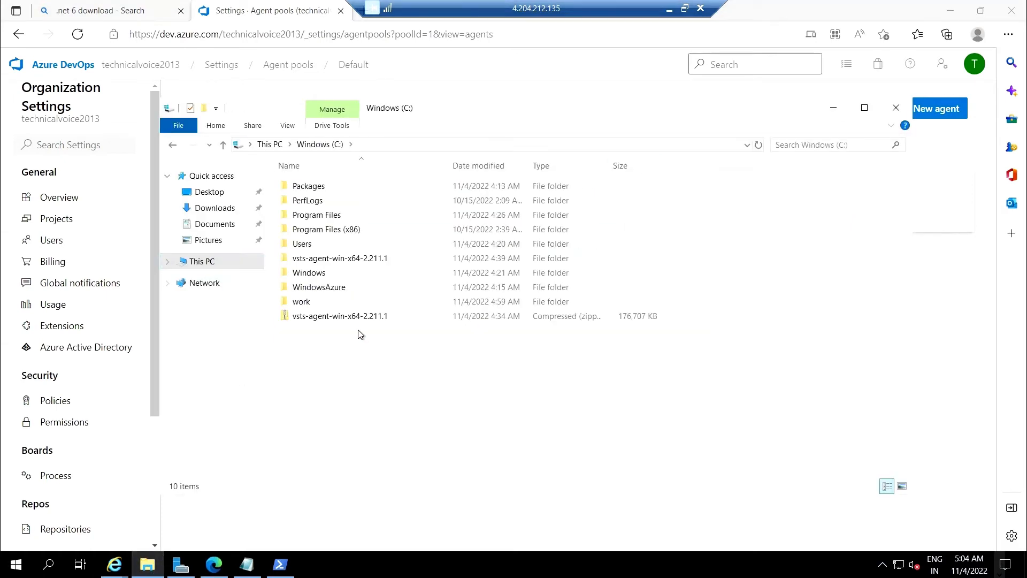
pyautogui.doubleClick(301, 302)
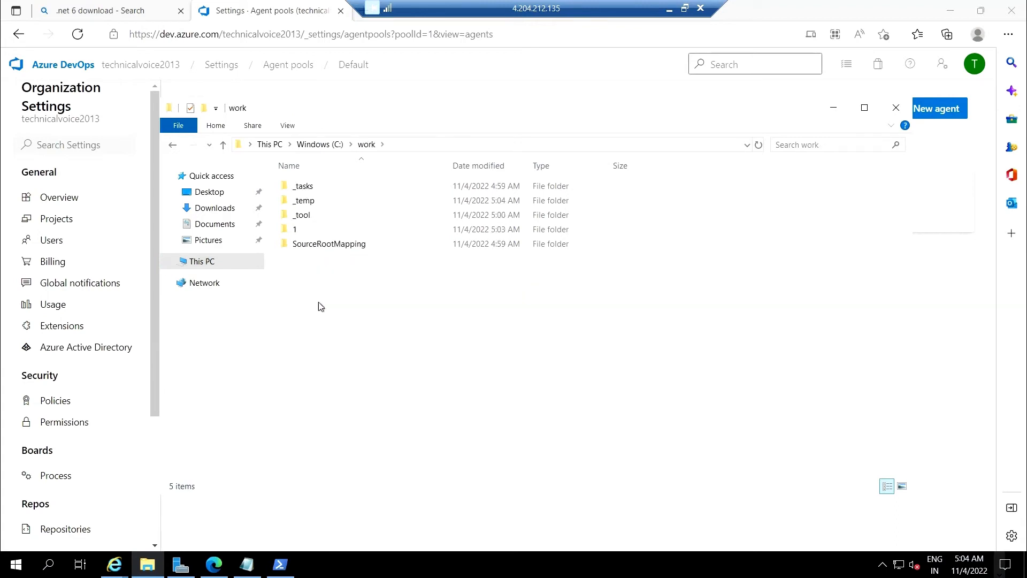
pyautogui.moveTo(394, 321)
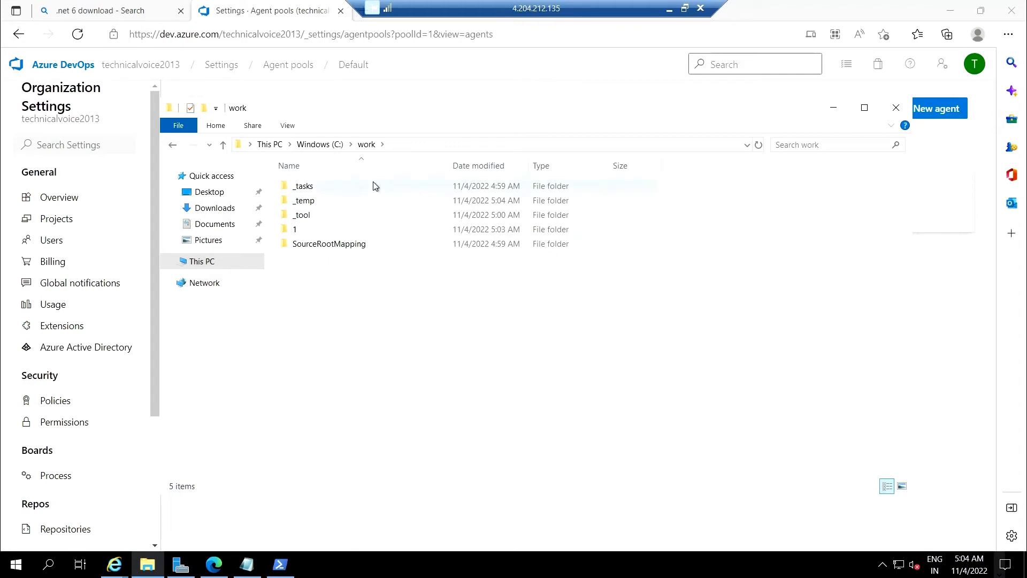
pyautogui.moveTo(303, 185)
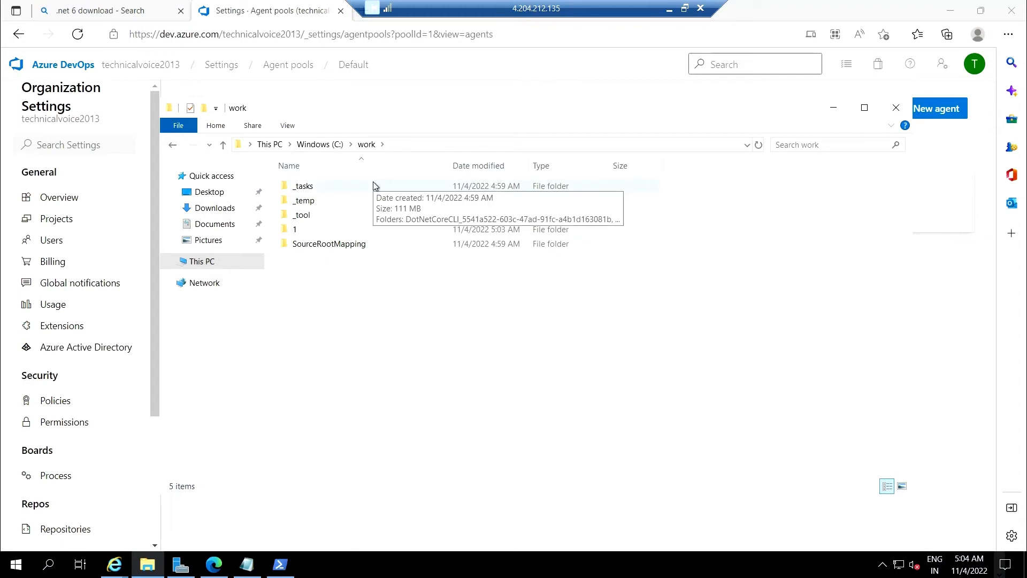
pyautogui.moveTo(284, 229)
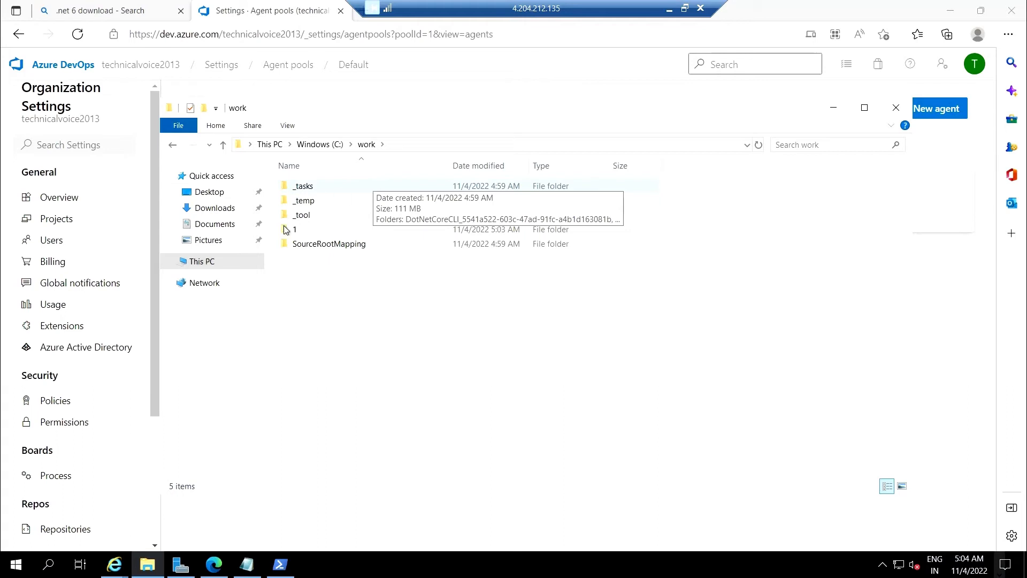
# Drill into 1\s\MyApp to see the checked-out sources with bin and obj folders.
pyautogui.doubleClick(292, 229)
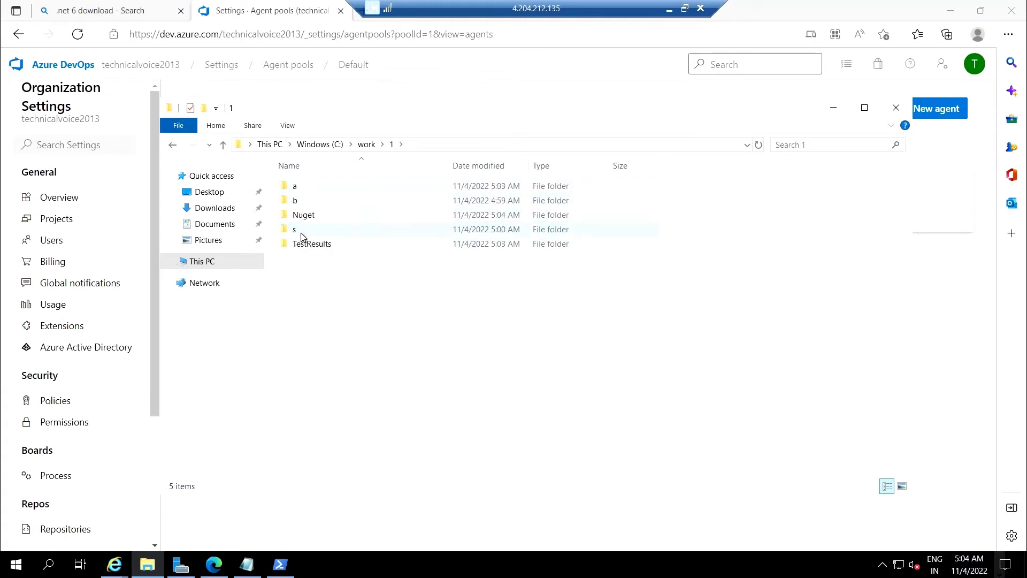
pyautogui.moveTo(308, 239)
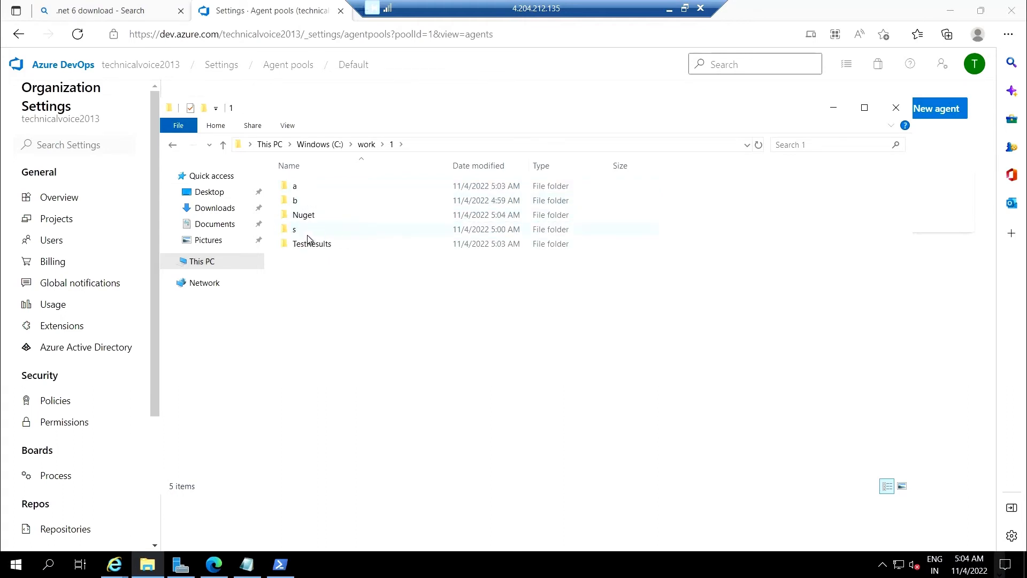
pyautogui.doubleClick(294, 229)
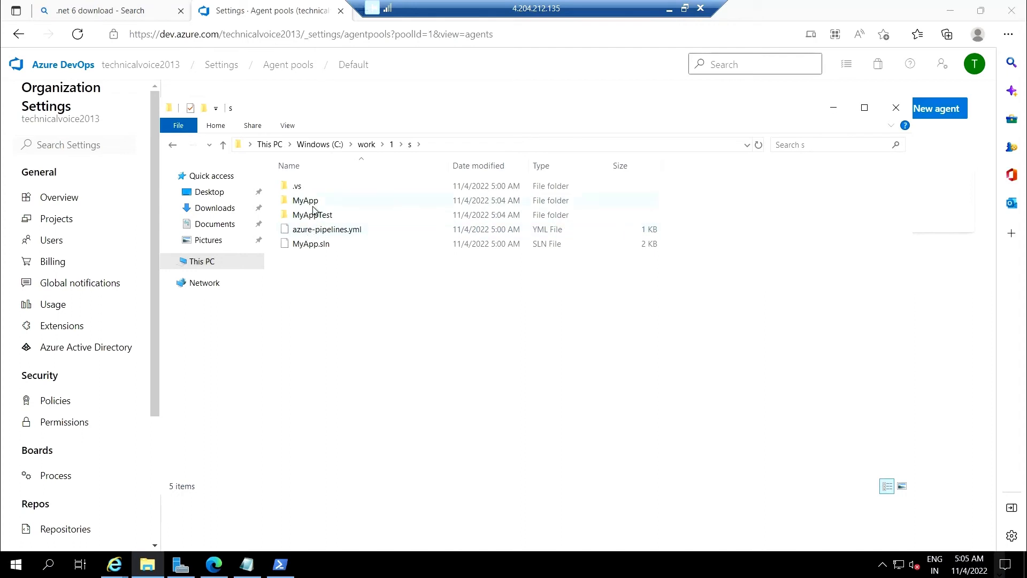
pyautogui.doubleClick(305, 200)
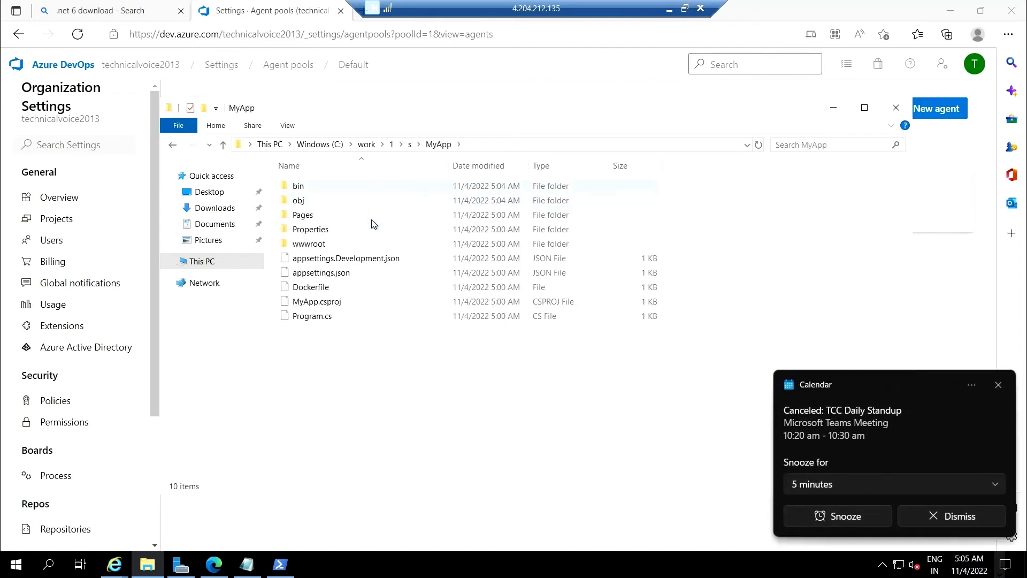
pyautogui.click(959, 516)
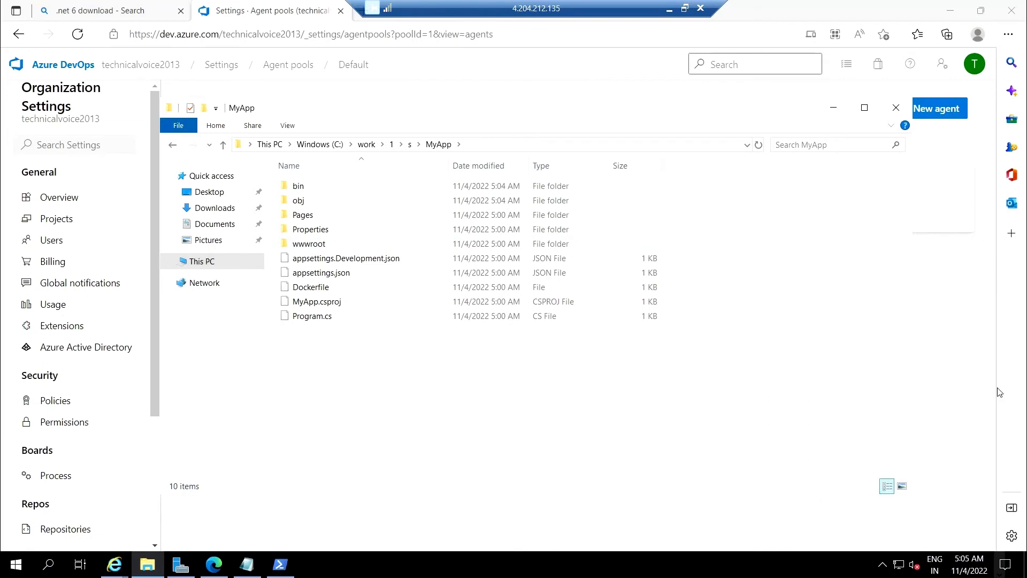
pyautogui.moveTo(332, 371)
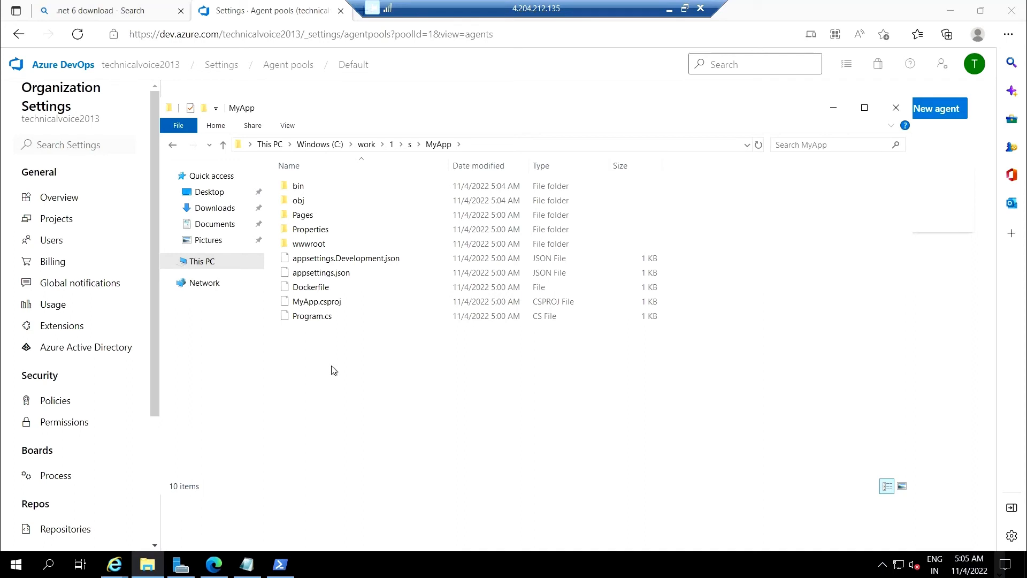
pyautogui.moveTo(416, 340)
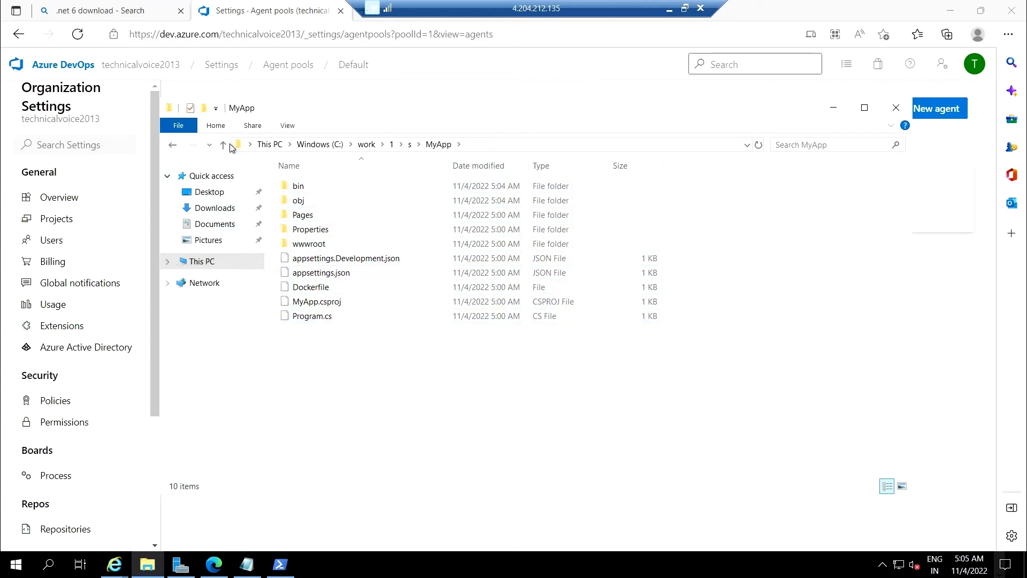
# Navigate back up through s to the C:\work\1 folder.
pyautogui.click(223, 145)
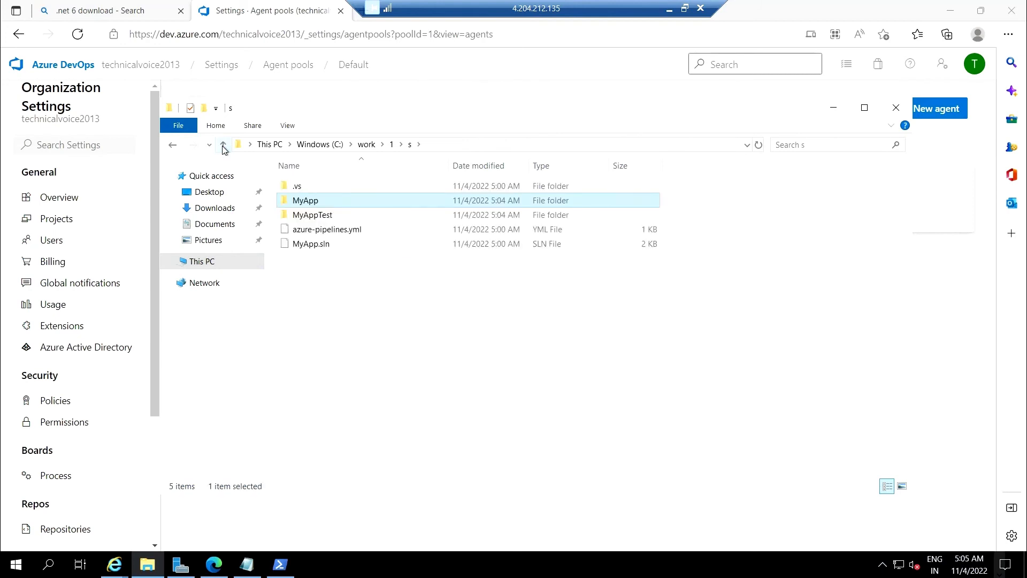
pyautogui.click(223, 145)
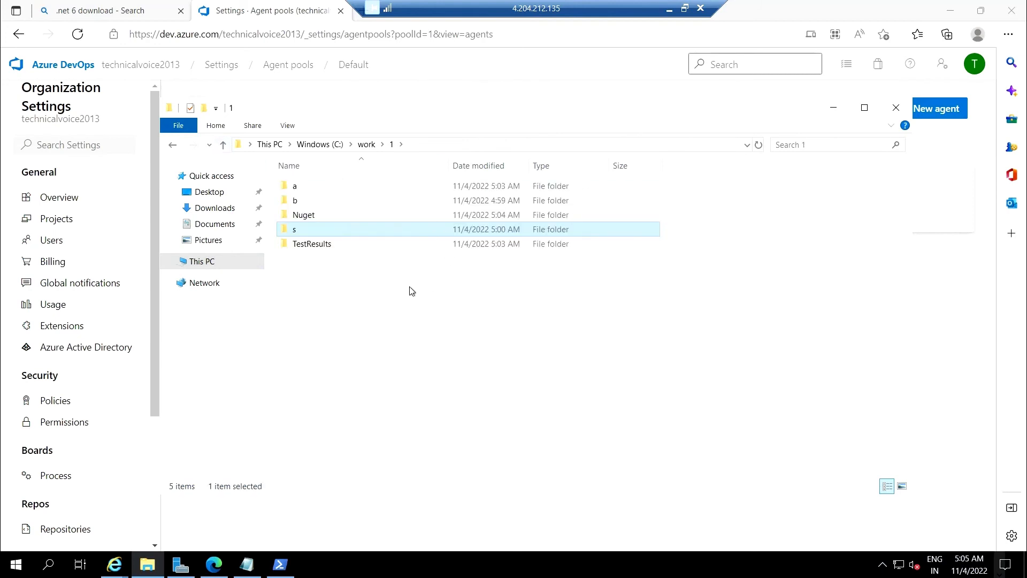
pyautogui.moveTo(395, 288)
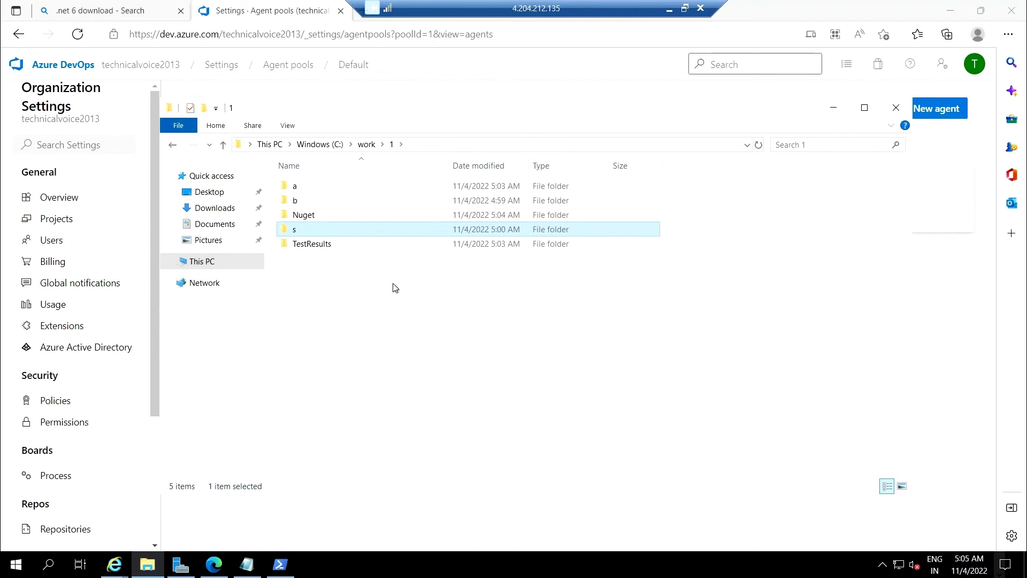